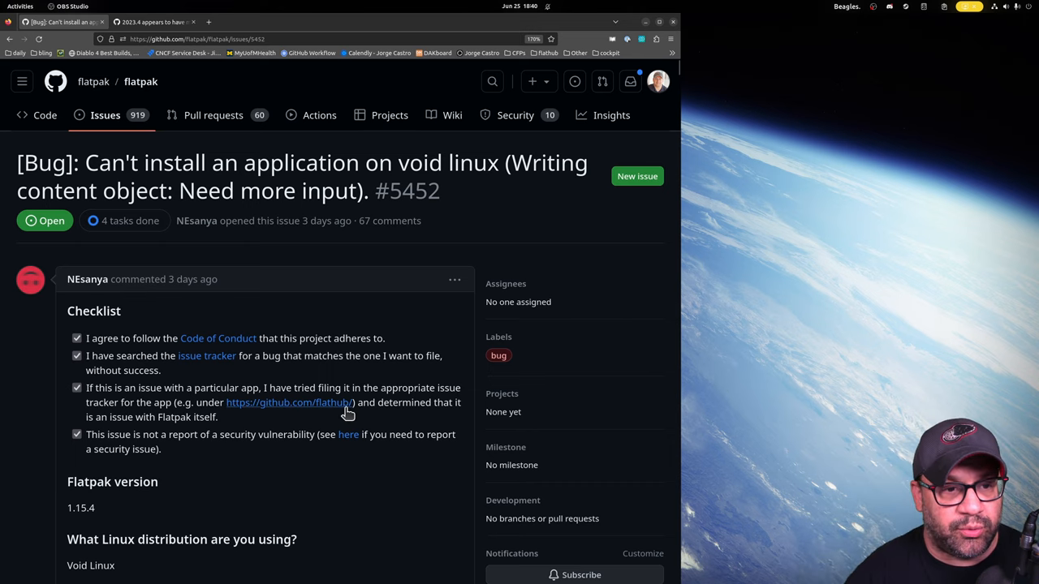
# - Read down the Flatpak install-failure issue #5452 thread through its comments
pyautogui.scroll(-3)
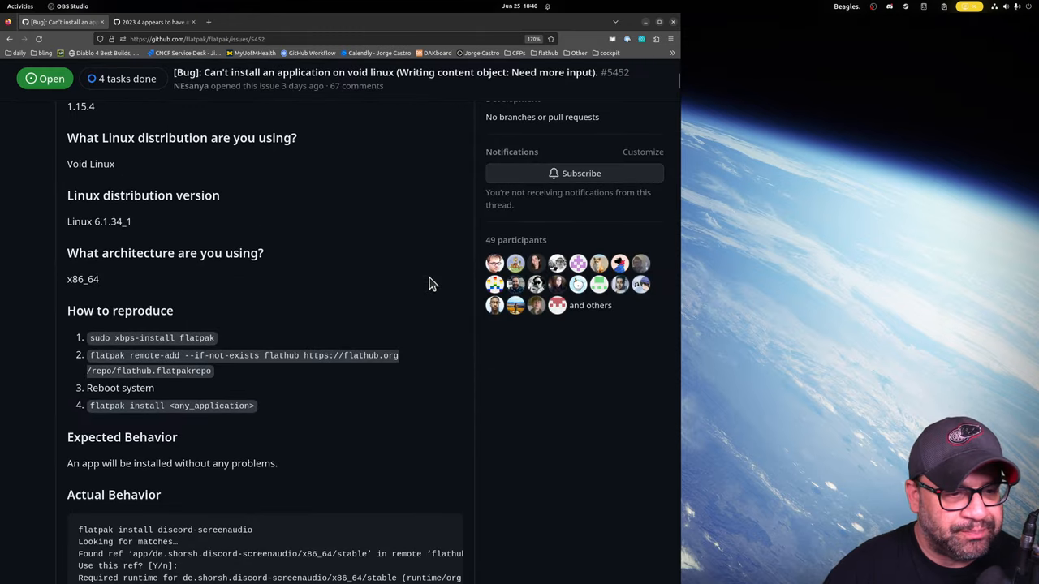
pyautogui.scroll(-3)
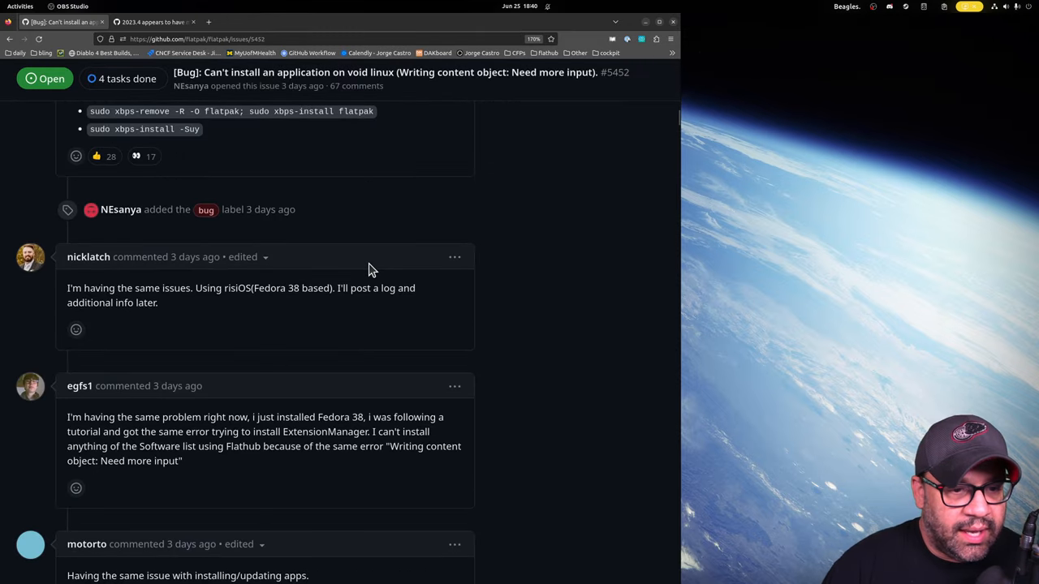
pyautogui.moveTo(585, 263)
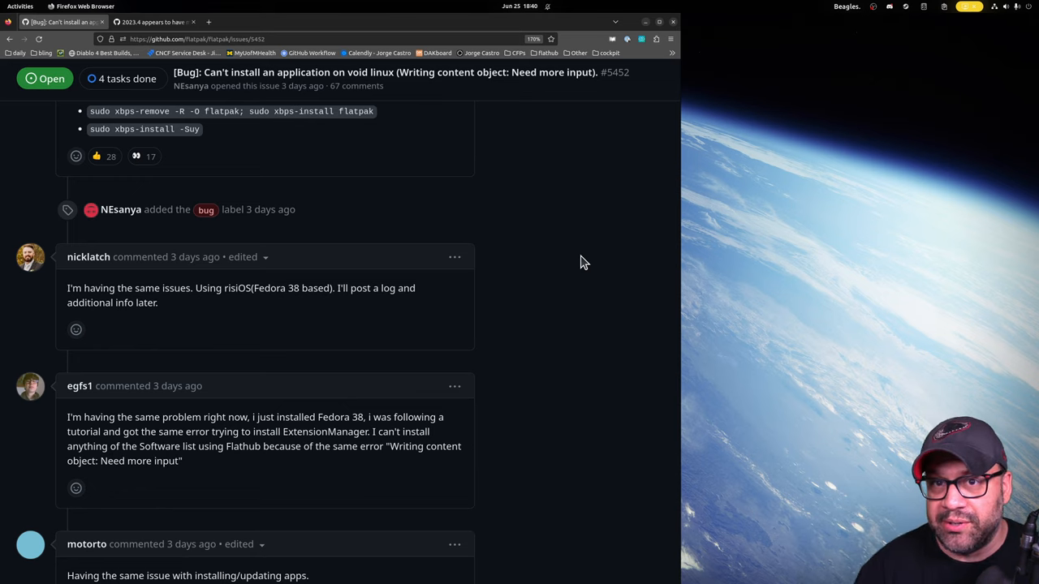
pyautogui.moveTo(526, 214)
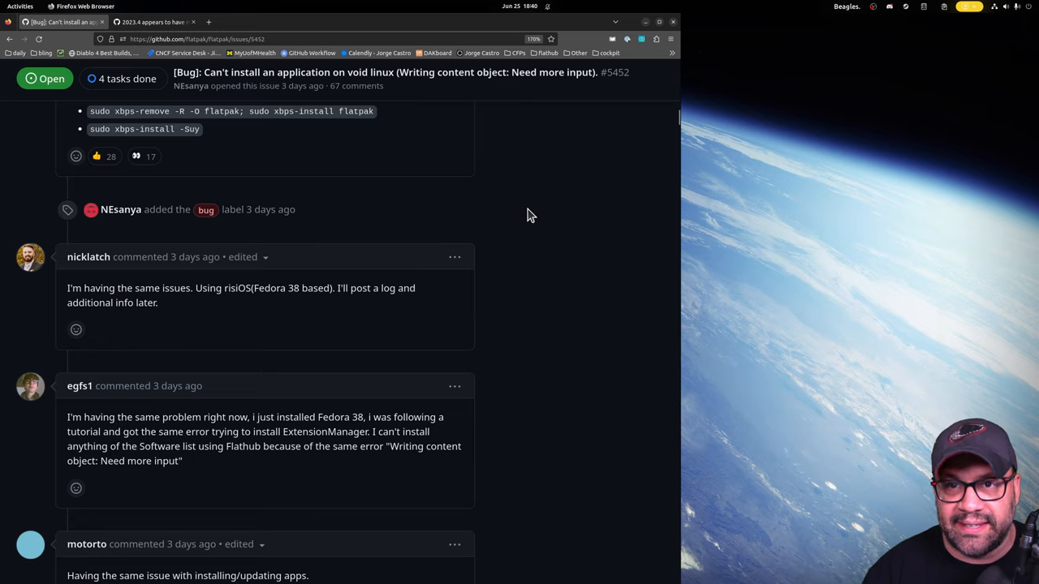
pyautogui.scroll(-3)
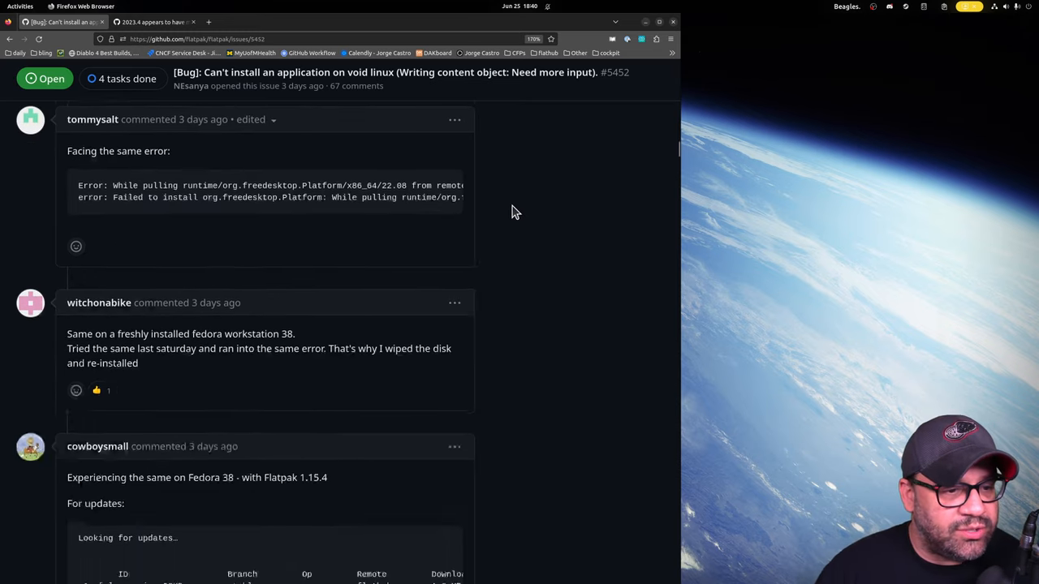
pyautogui.scroll(-3)
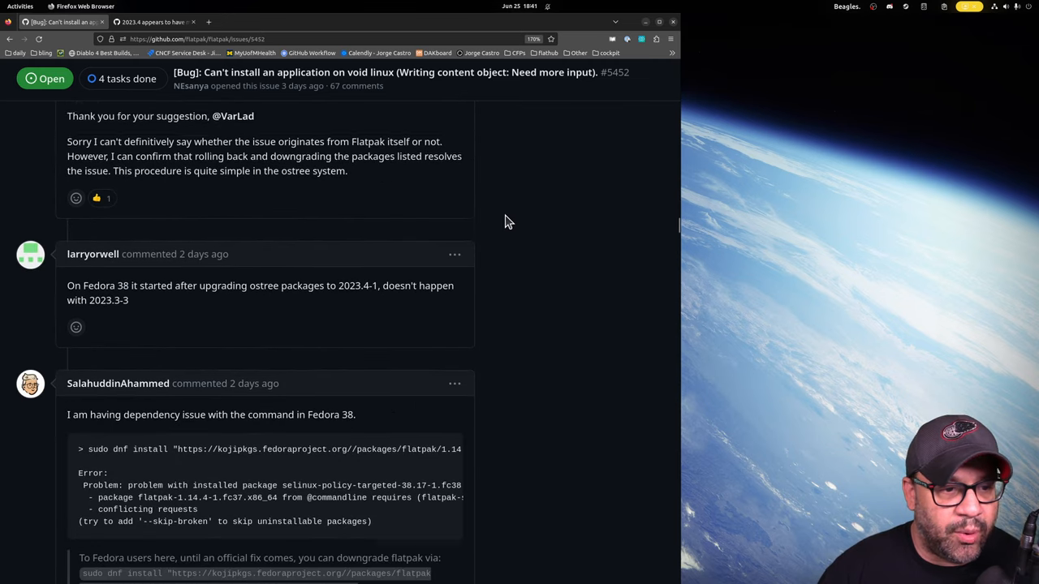
pyautogui.scroll(3)
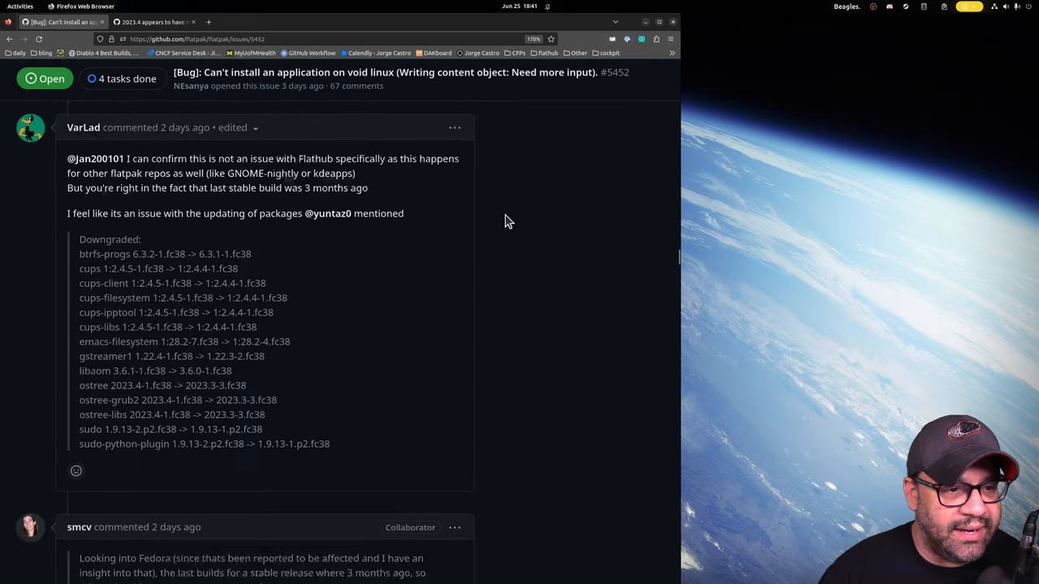
pyautogui.scroll(-3)
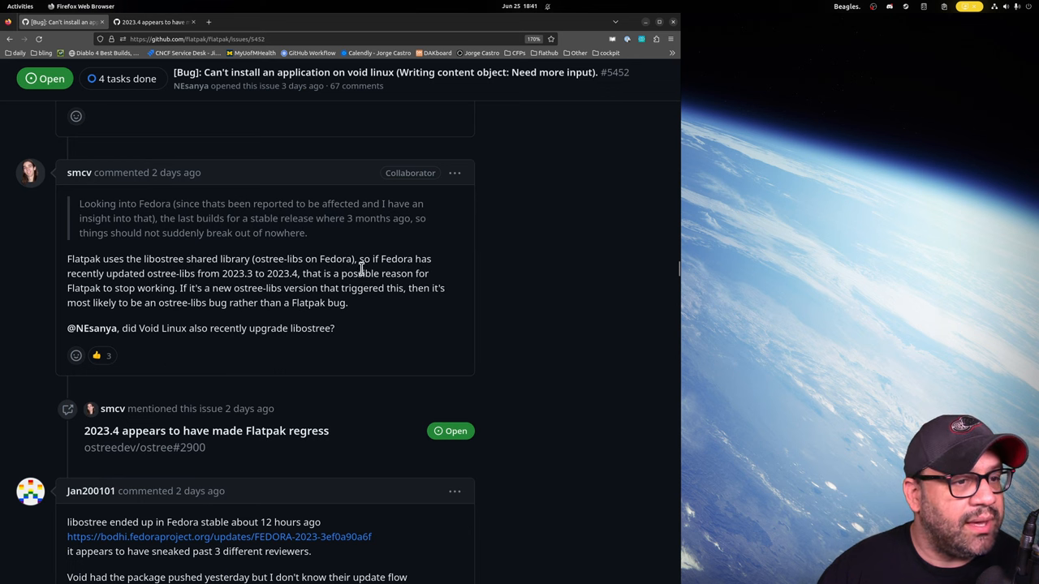
pyautogui.scroll(-3)
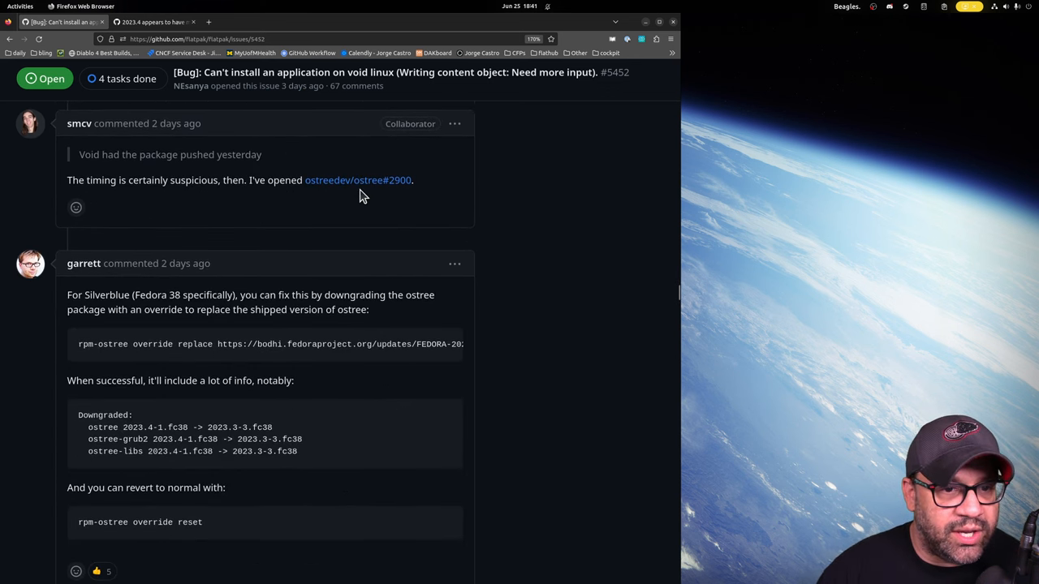
pyautogui.scroll(-3)
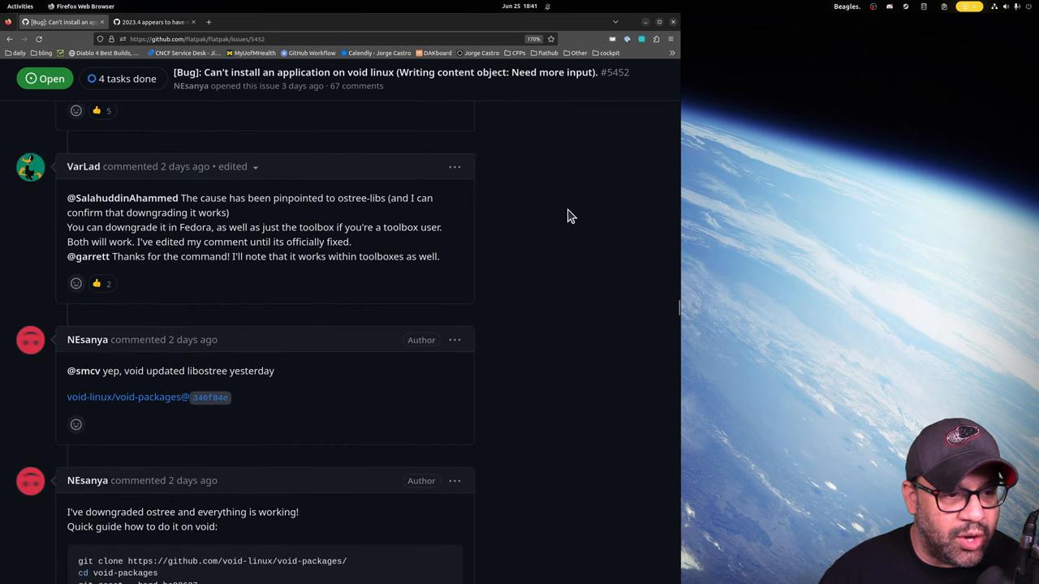
pyautogui.scroll(-3)
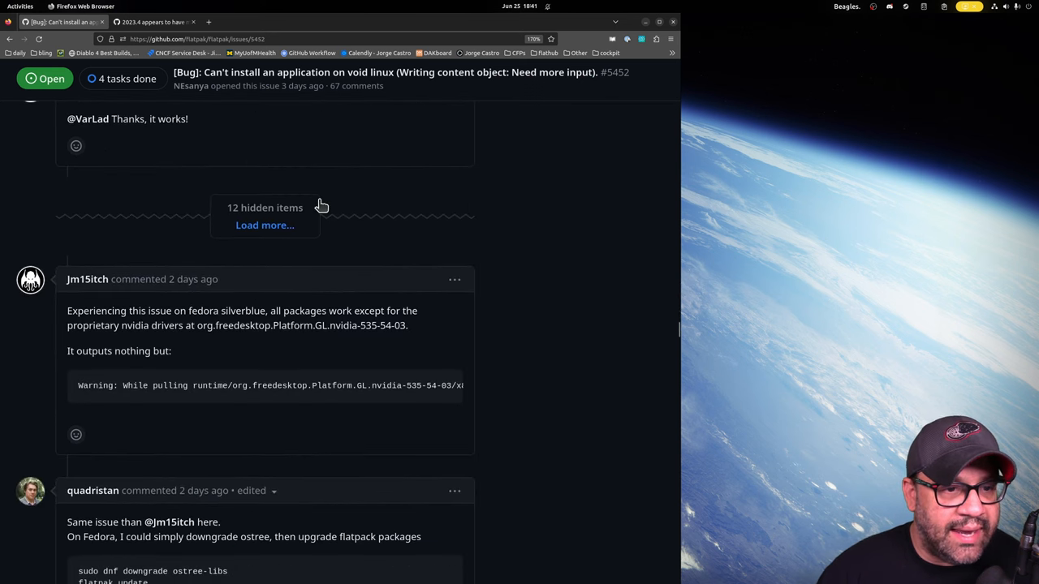
pyautogui.moveTo(202, 256)
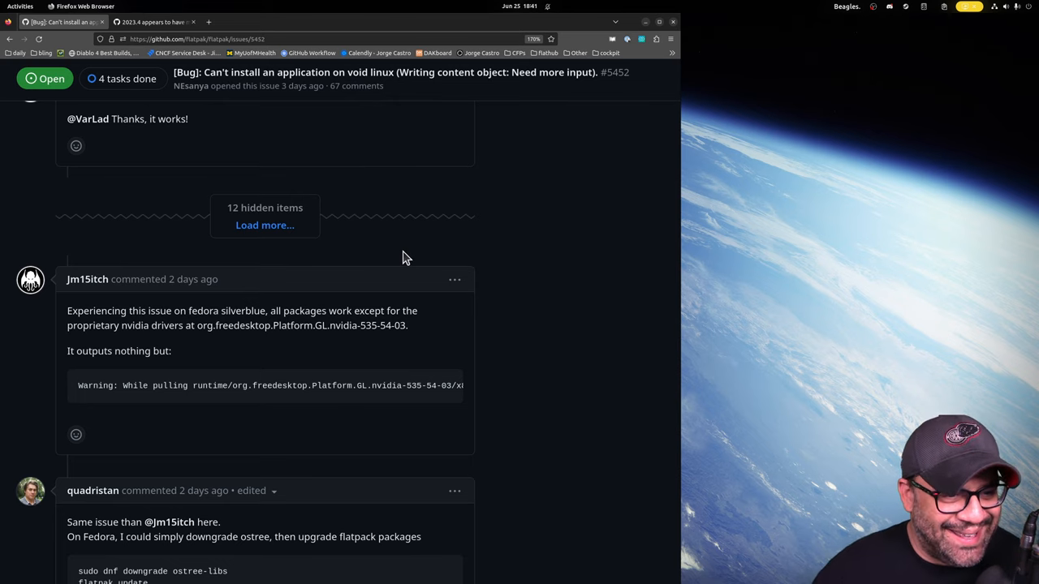
pyautogui.scroll(-3)
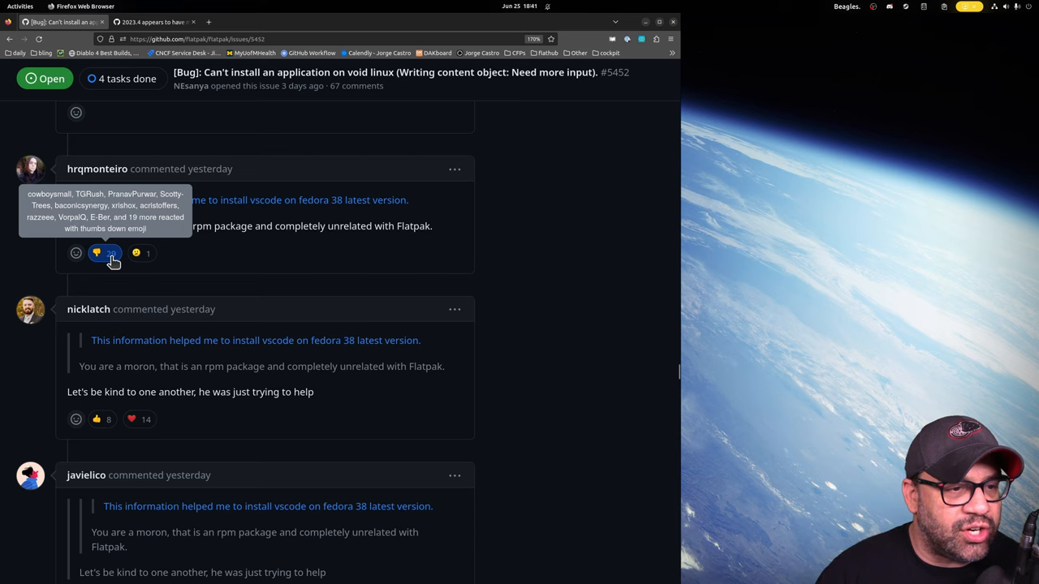
# - Continue down the thread to the cross-reference to the ublue-os/main#261 ostree revert fix
pyautogui.click(104, 253)
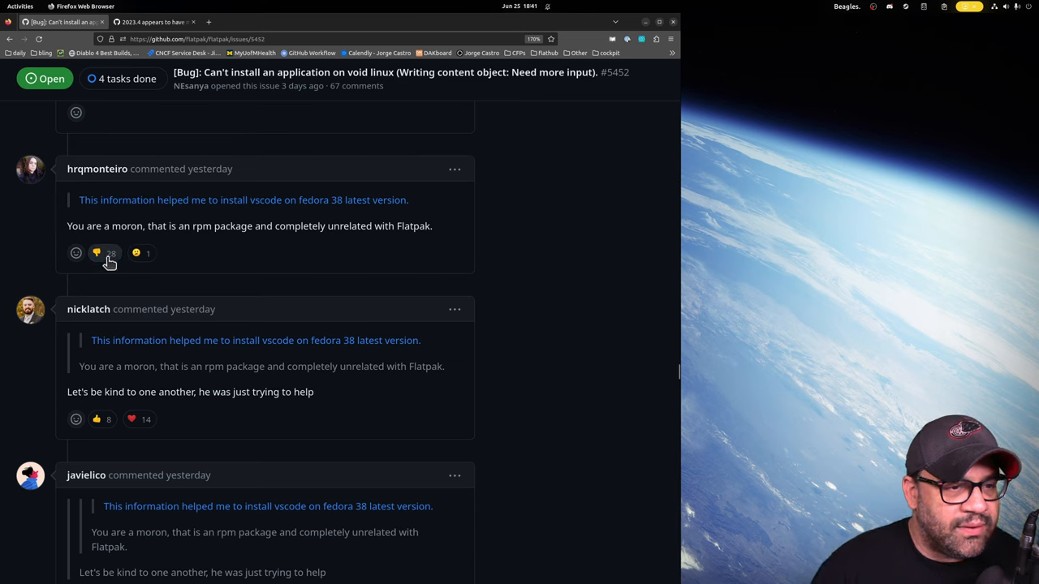
pyautogui.click(104, 254)
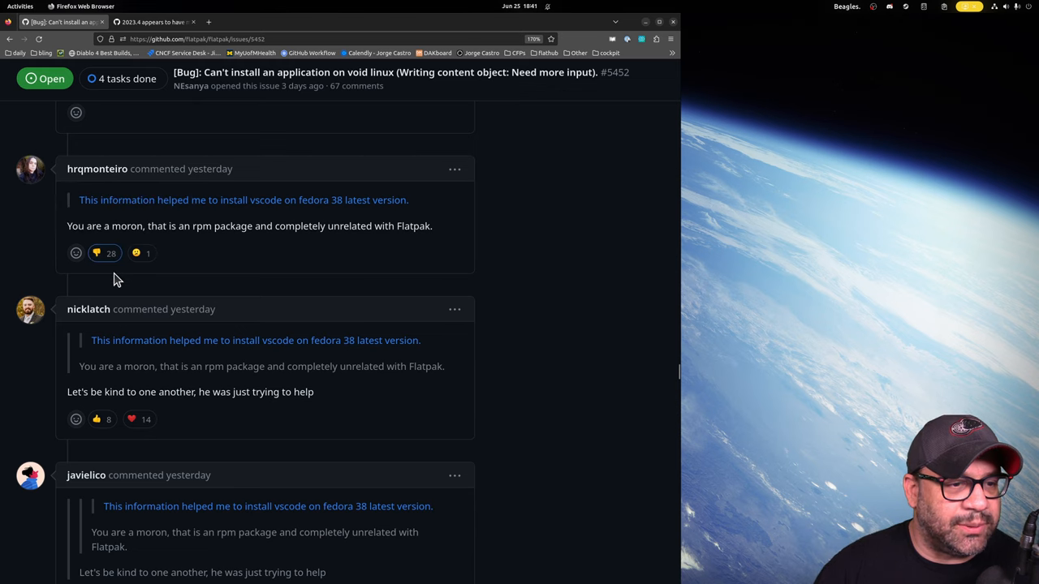
pyautogui.click(104, 254)
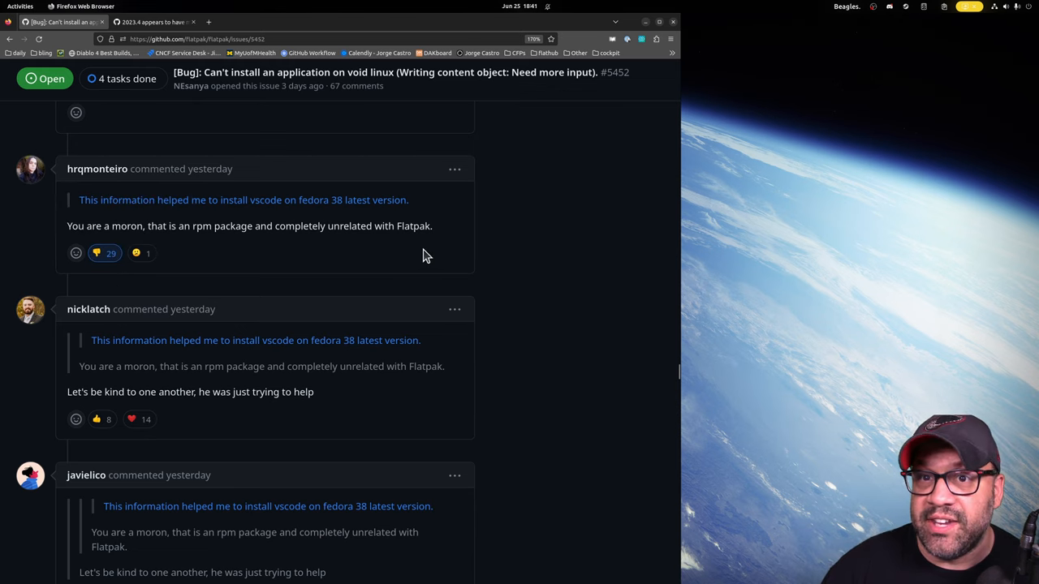
pyautogui.scroll(-3)
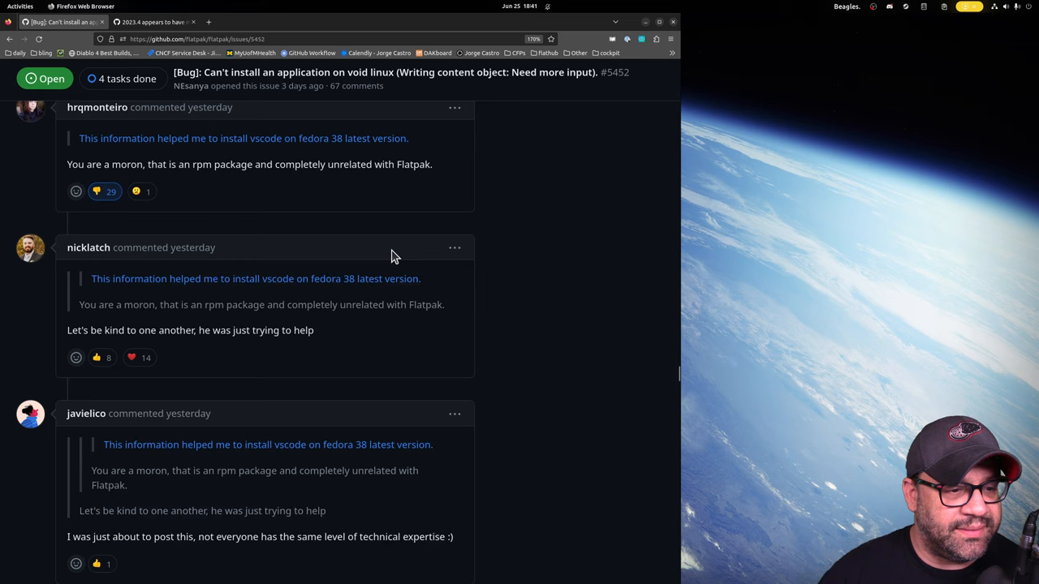
pyautogui.scroll(-3)
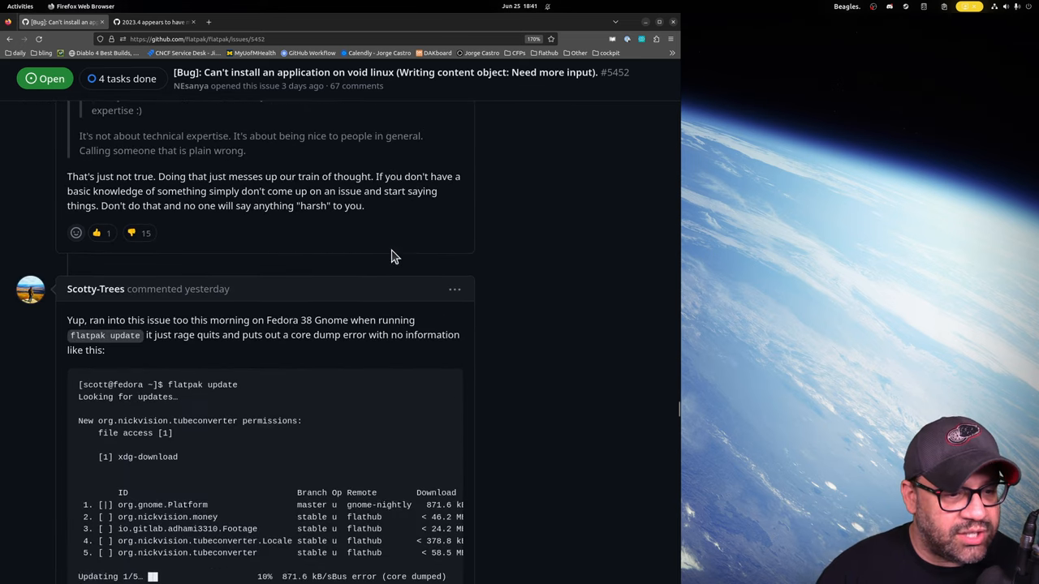
pyautogui.scroll(-3)
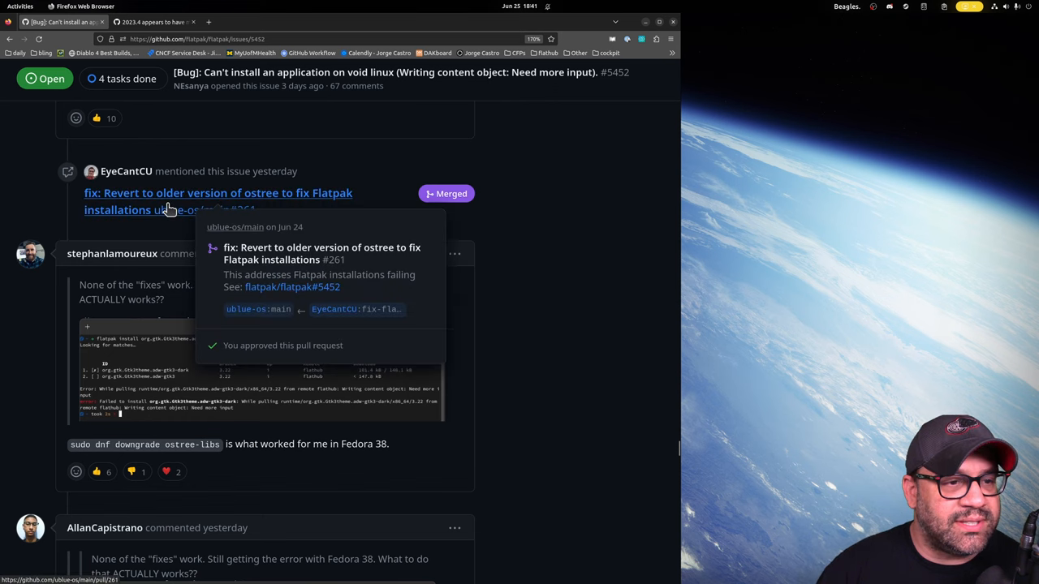
pyautogui.moveTo(162, 246)
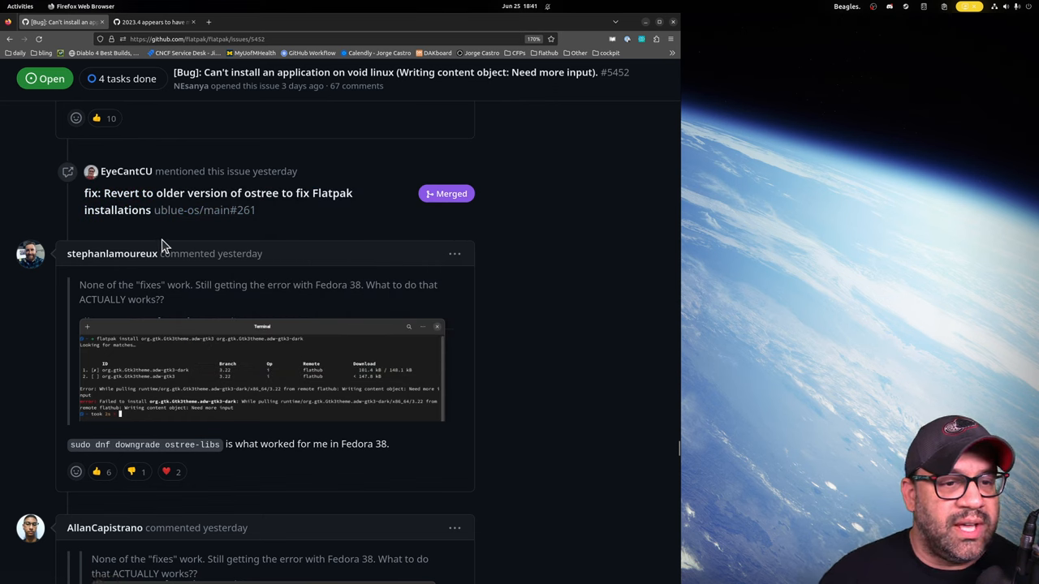
pyautogui.moveTo(170, 198)
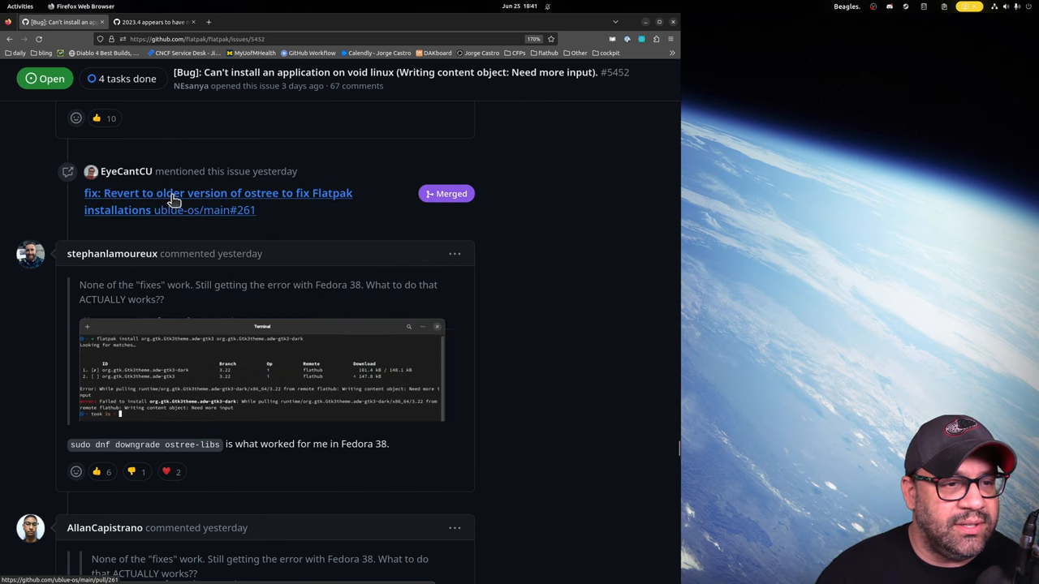
# - Open PR #261 in a new window and view its Containerfile diff adding the rpm-ostree override line
pyautogui.rightClick(172, 201)
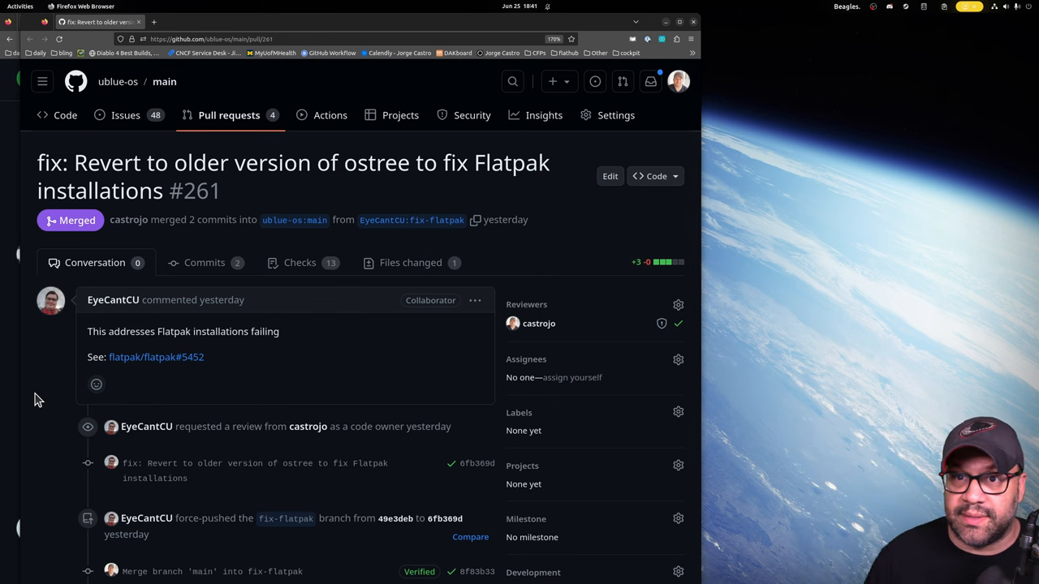
pyautogui.scroll(-3)
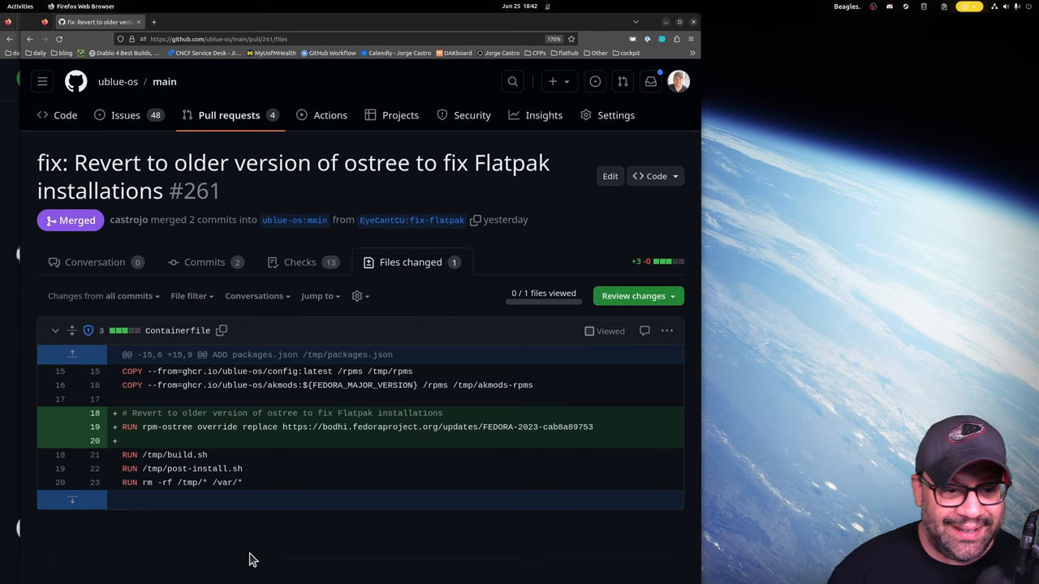
pyautogui.moveTo(282, 274)
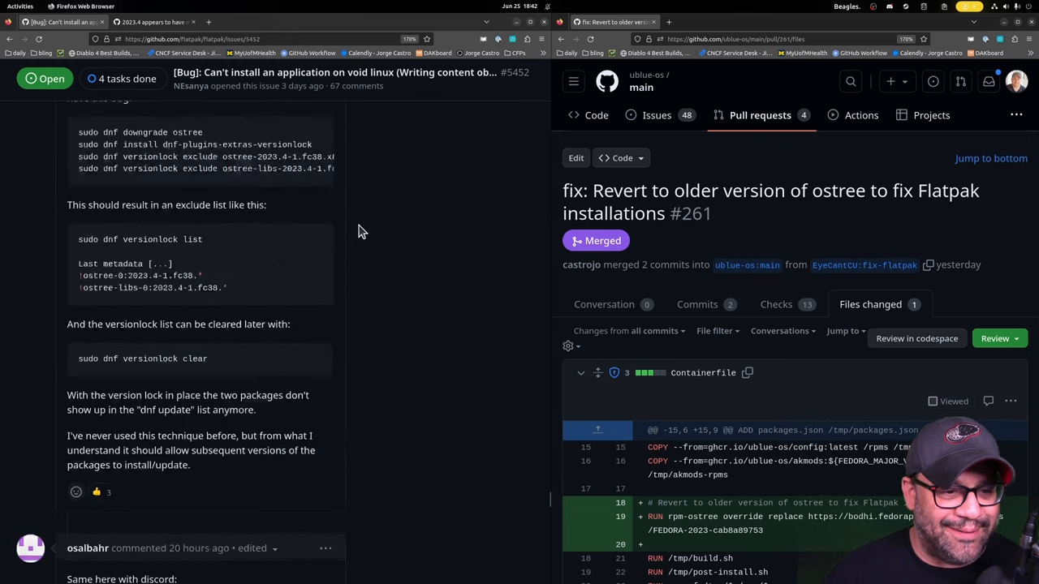
# - Scroll ostreedev/ostree issue #2900 about 2023.4 regressing Flatpak down to its latest comments
pyautogui.scroll(-3)
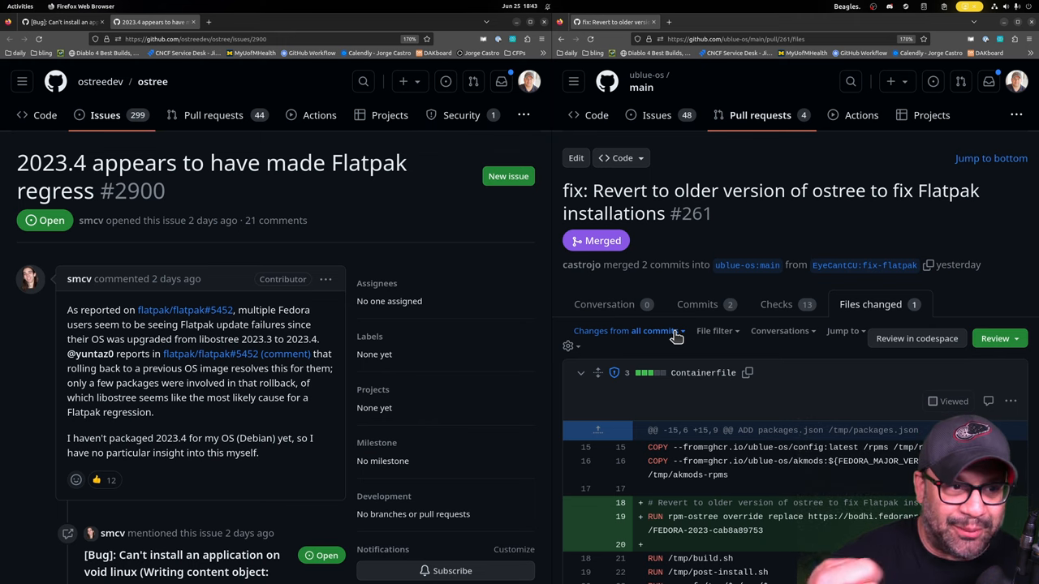
pyautogui.scroll(-3)
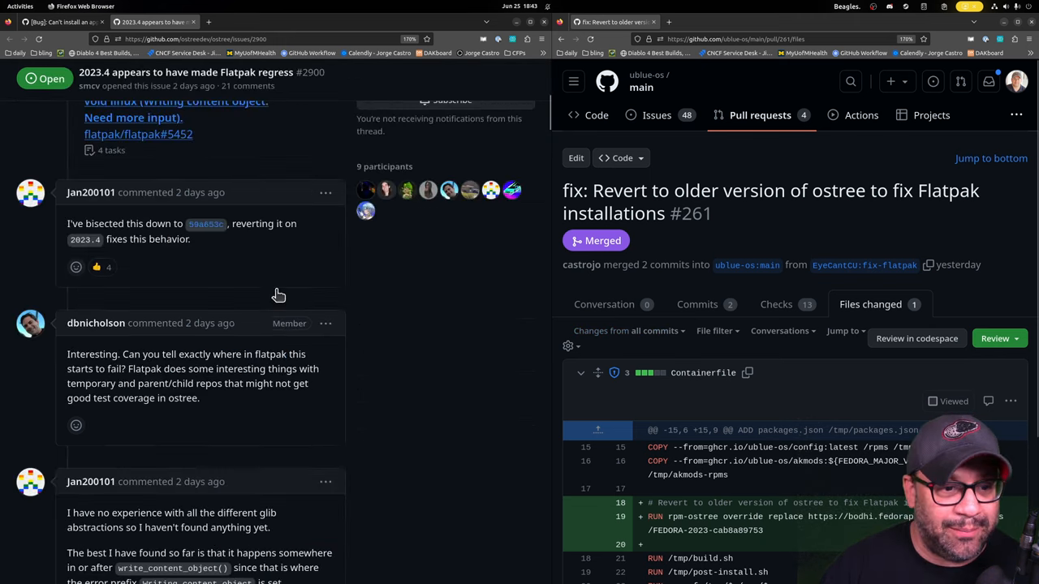
pyautogui.scroll(-3)
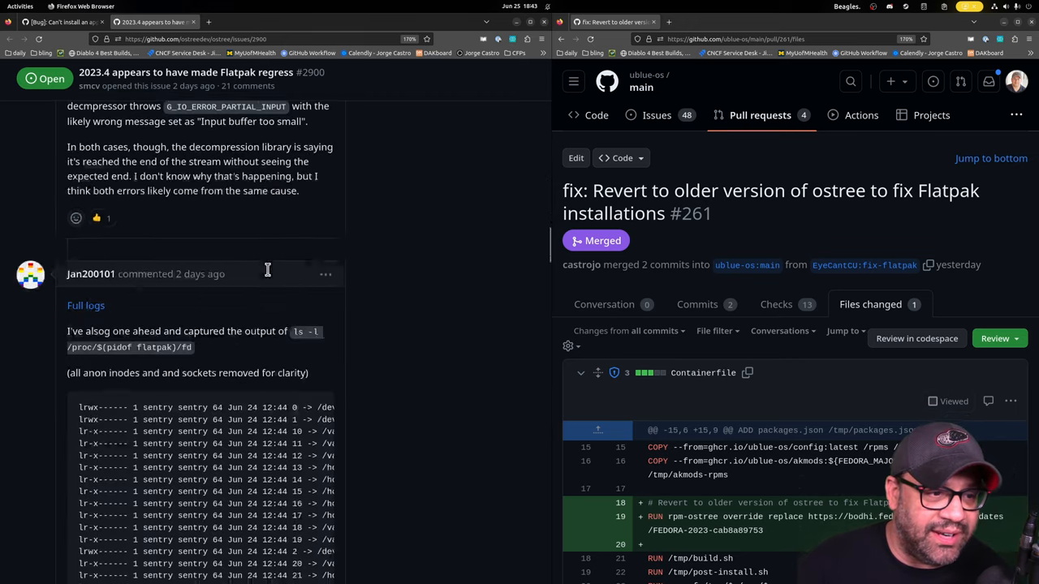
pyautogui.scroll(-3)
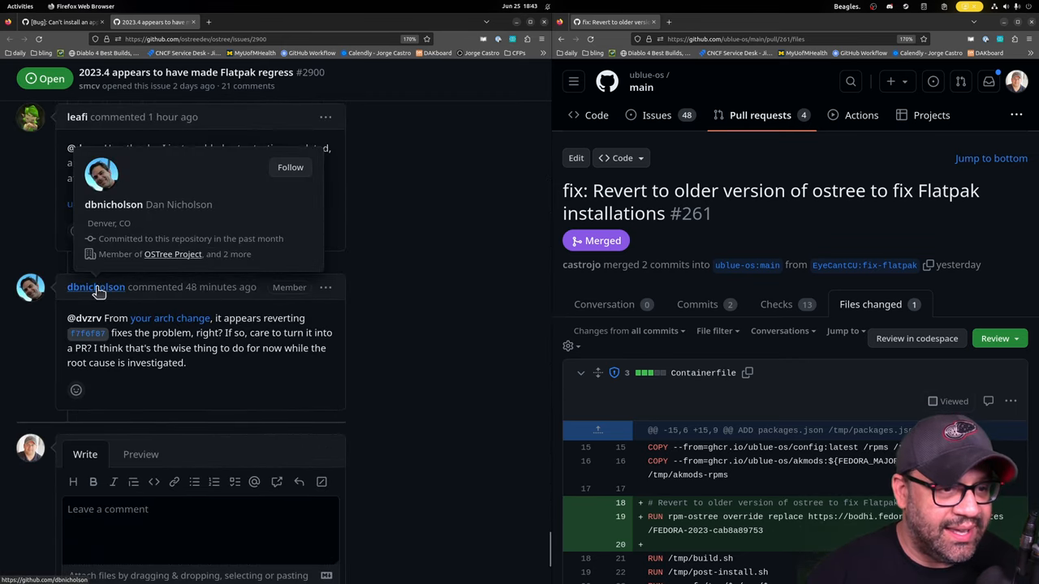
pyautogui.moveTo(452, 251)
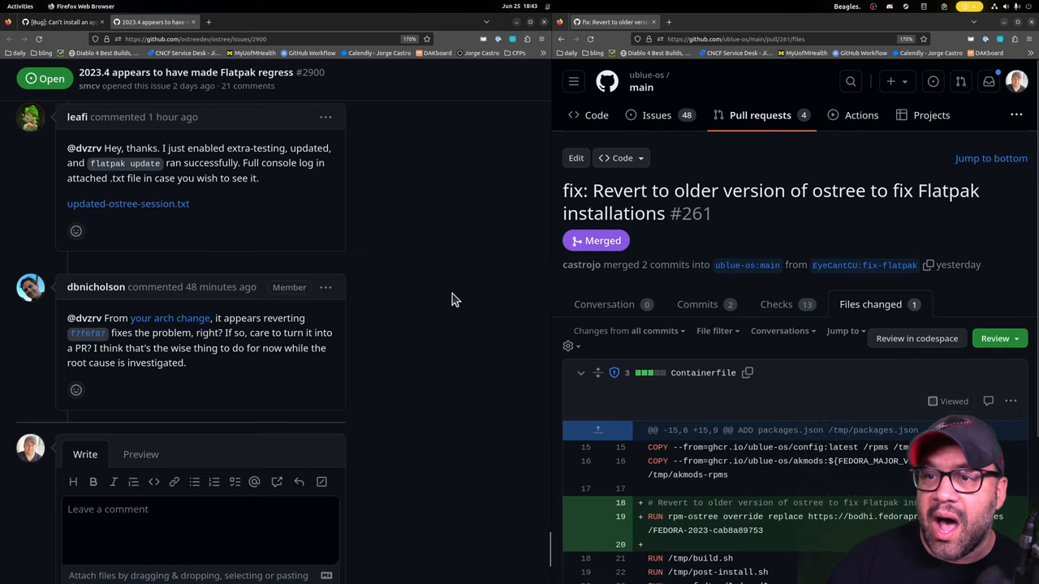
pyautogui.moveTo(500, 452)
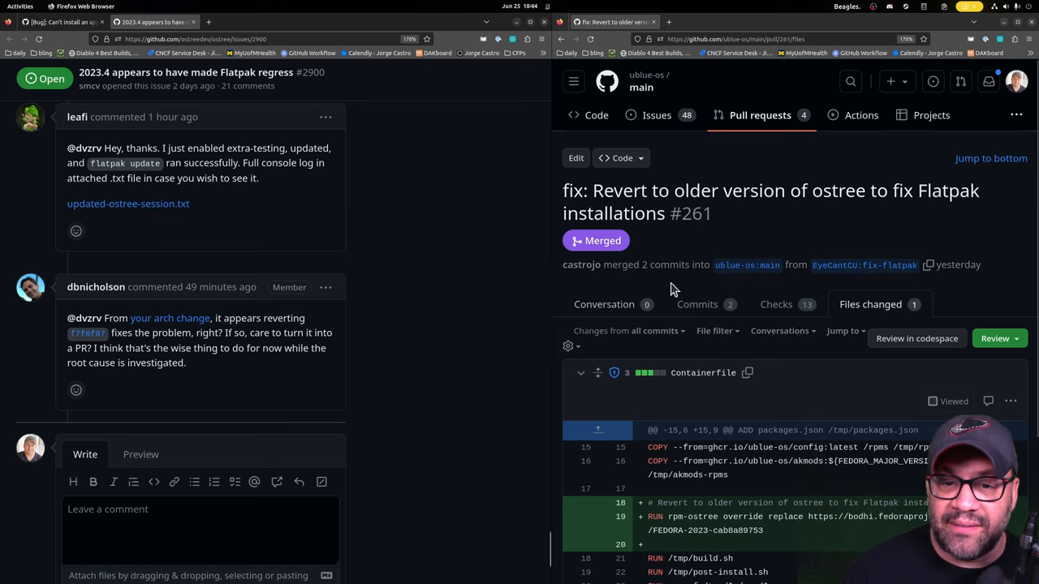
# - Go to reddit.com/r/Fedora and open the 'PSA: Flatpaks are currently broken on Fedora' post
pyautogui.click(604, 305)
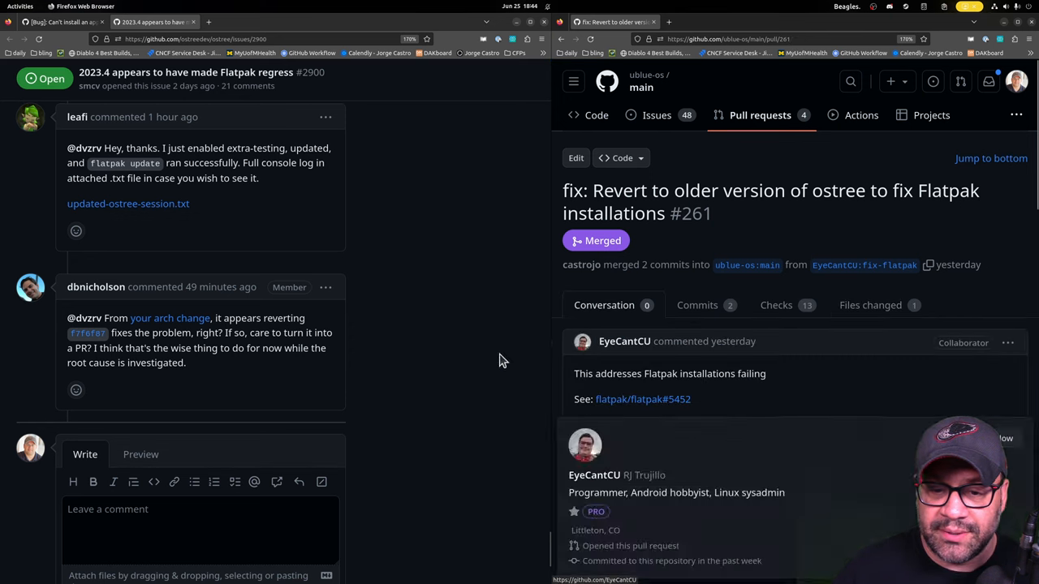
pyautogui.write('reddit.com/r/Fedora/')
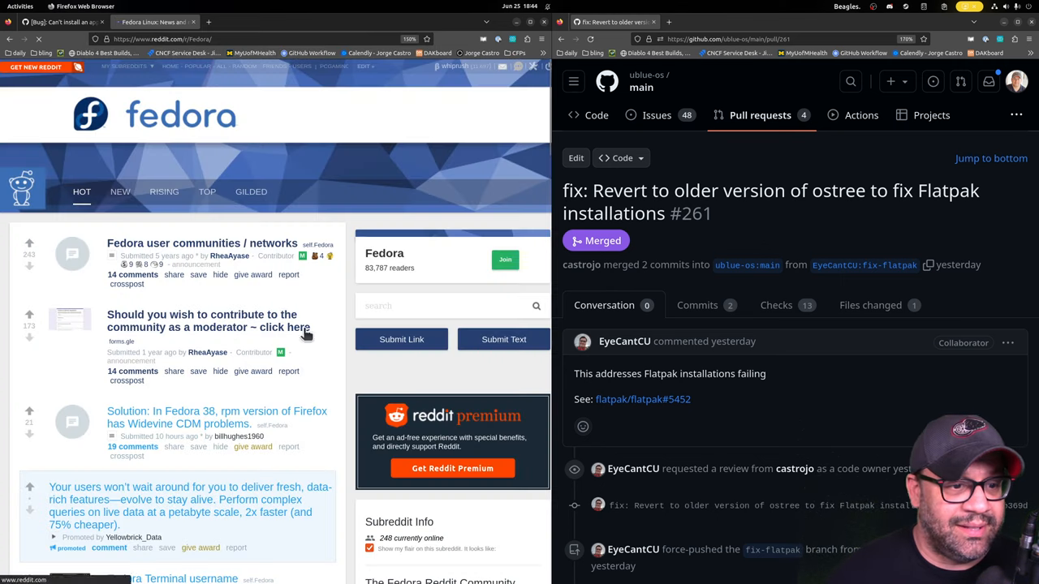
pyautogui.scroll(-3)
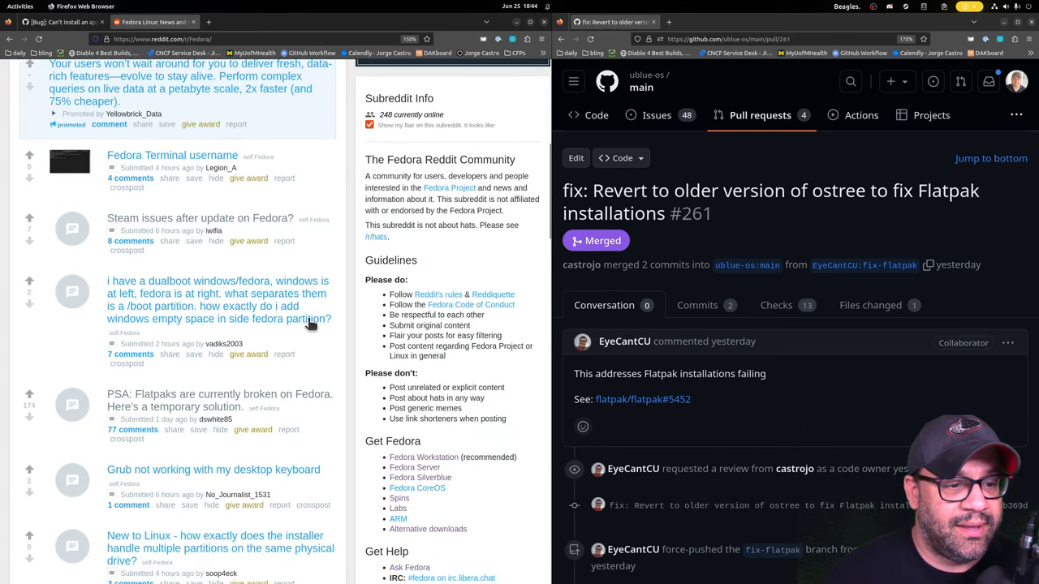
pyautogui.scroll(-3)
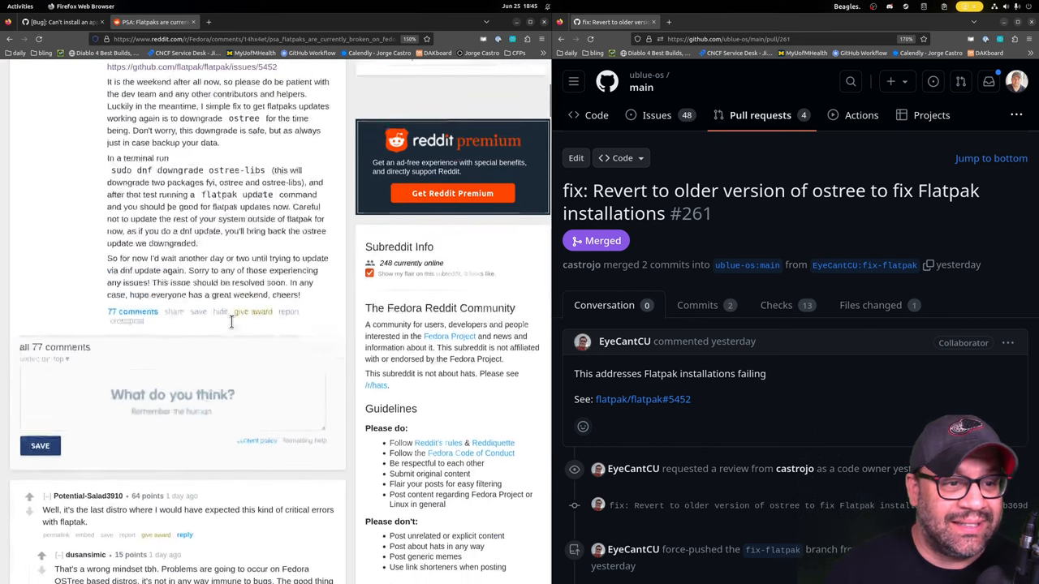
pyautogui.scroll(-3)
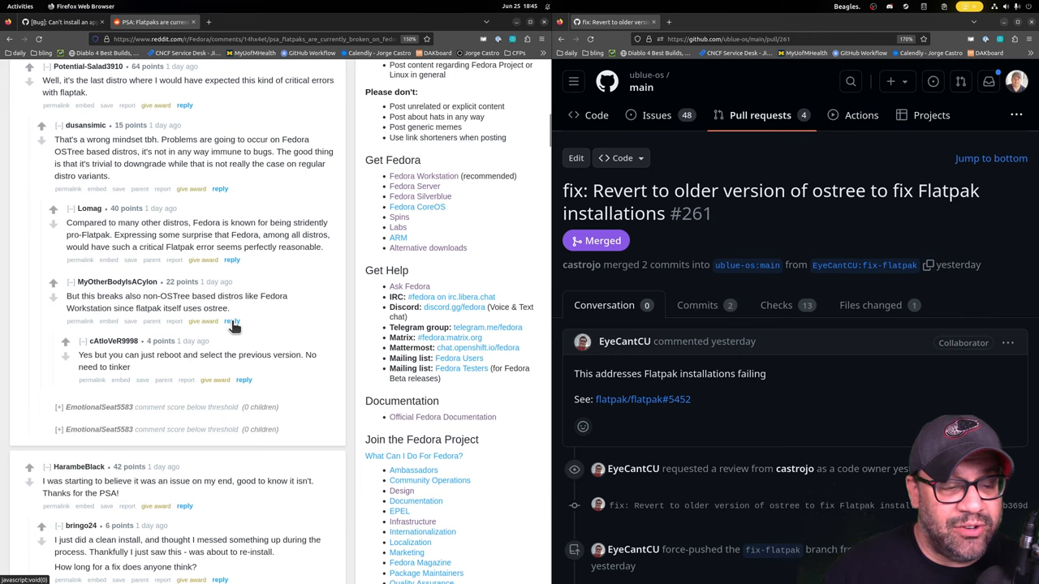
pyautogui.scroll(-3)
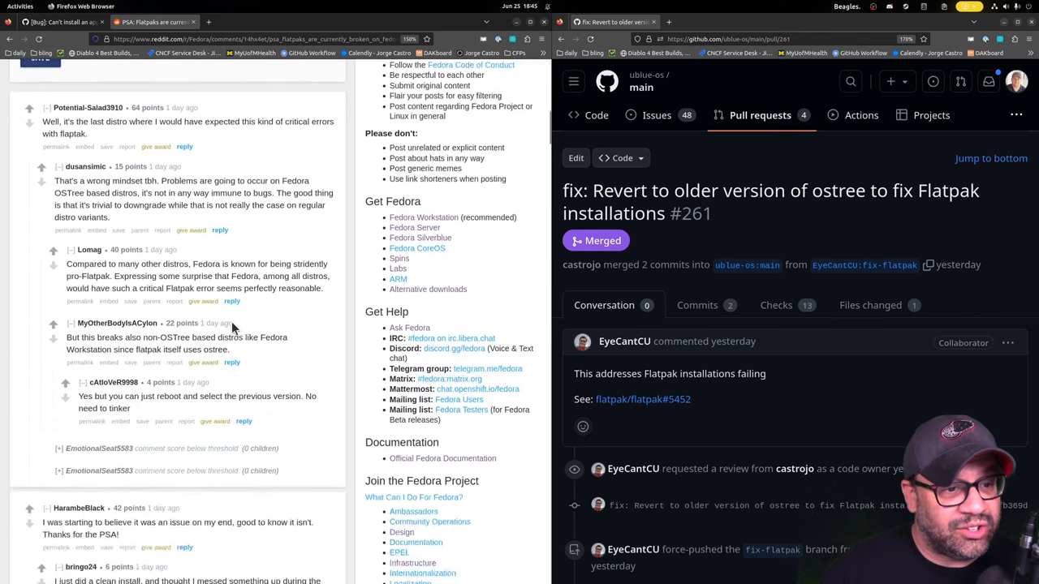
# - Read down through the PSA thread's comments beside the pull request
pyautogui.scroll(-3)
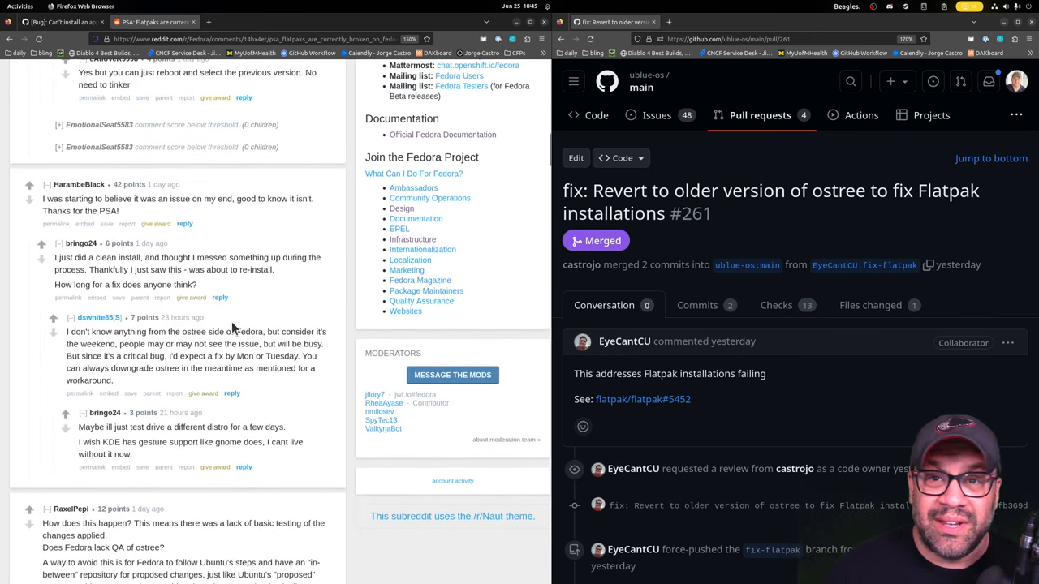
pyautogui.scroll(-3)
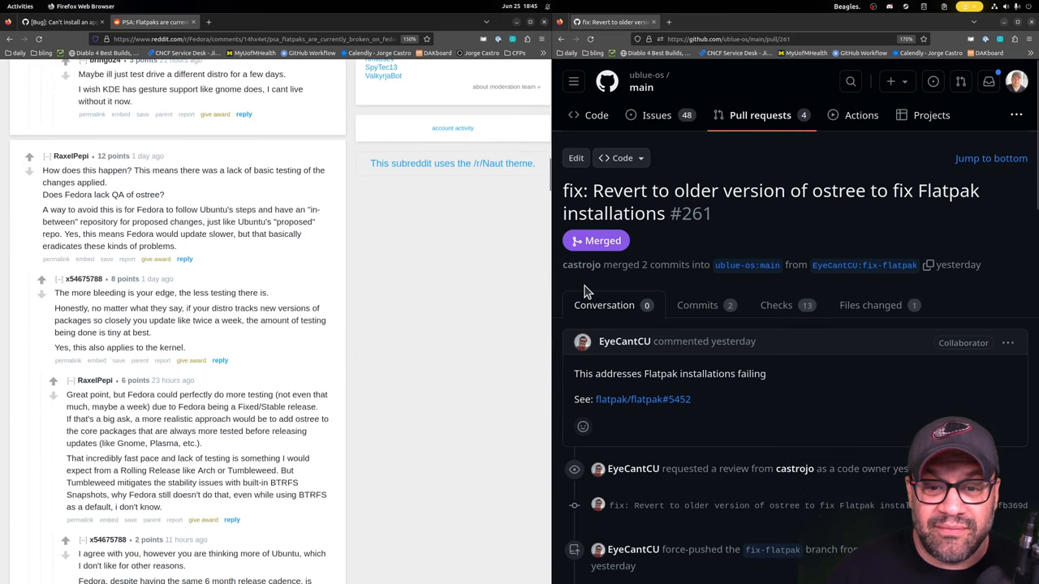
pyautogui.scroll(-3)
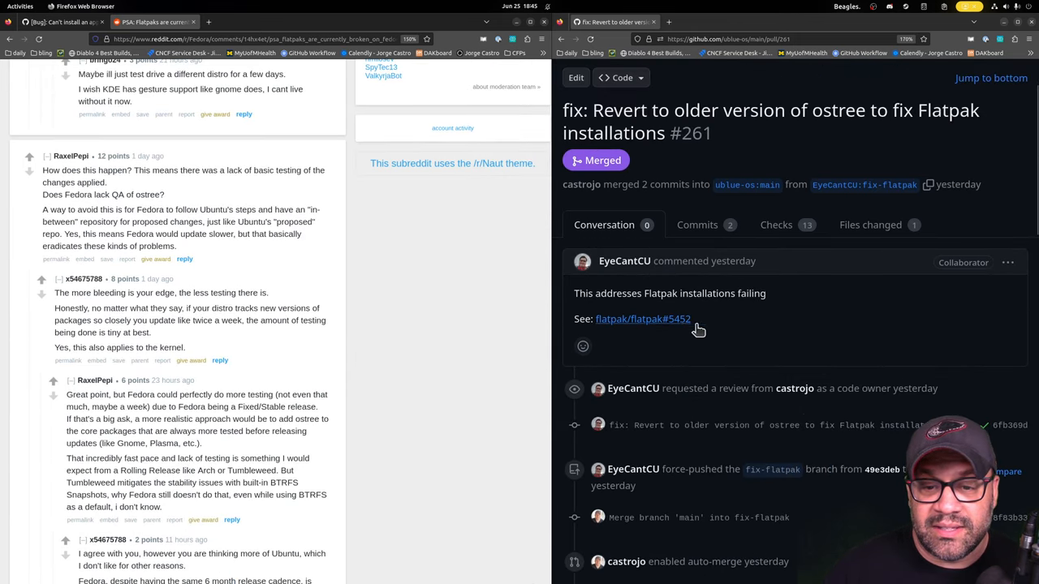
pyautogui.scroll(-3)
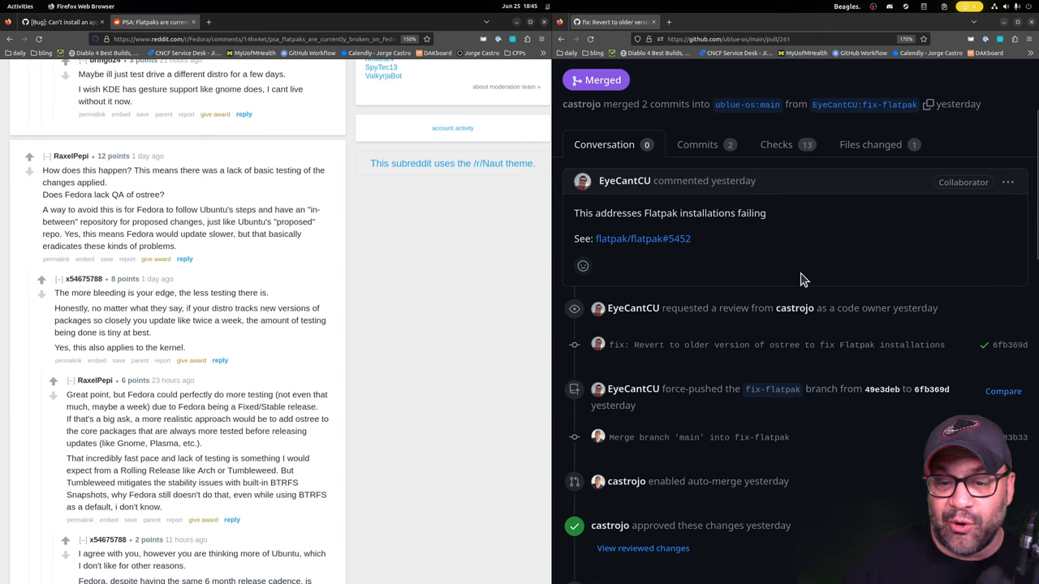